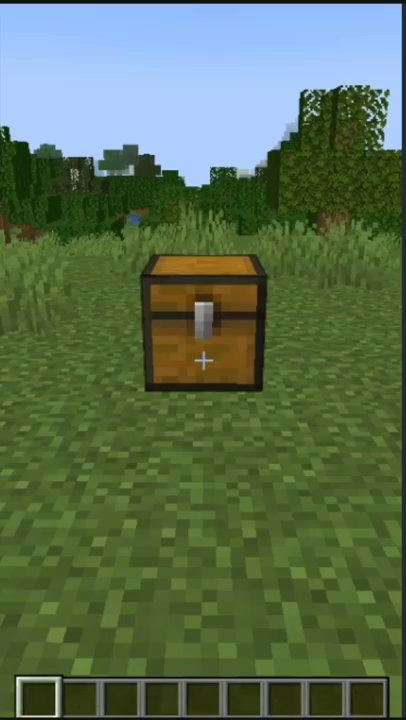
click(204, 330)
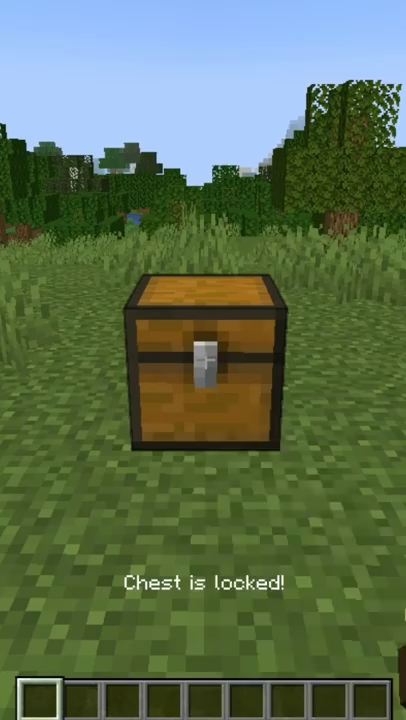